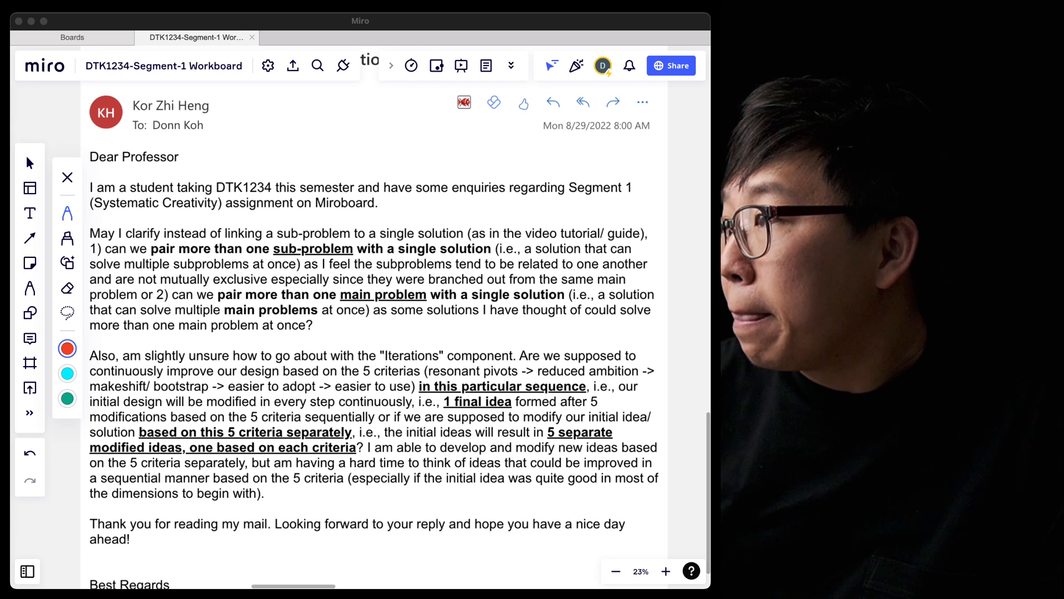
{"action": "mouse_move", "coordinate": [30, 163]}
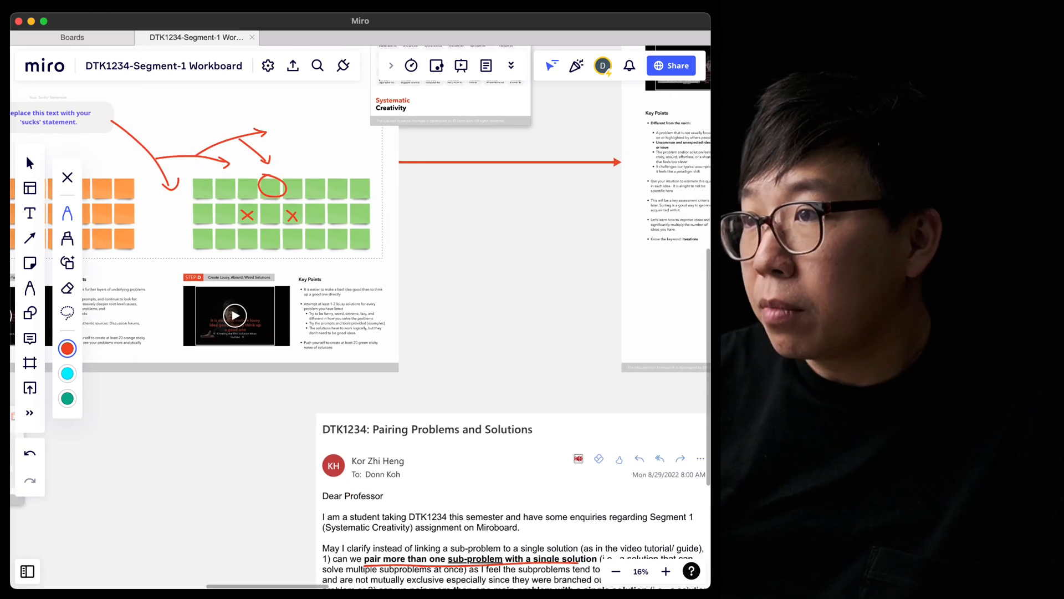
{"action": "mouse_move", "coordinate": [30, 262]}
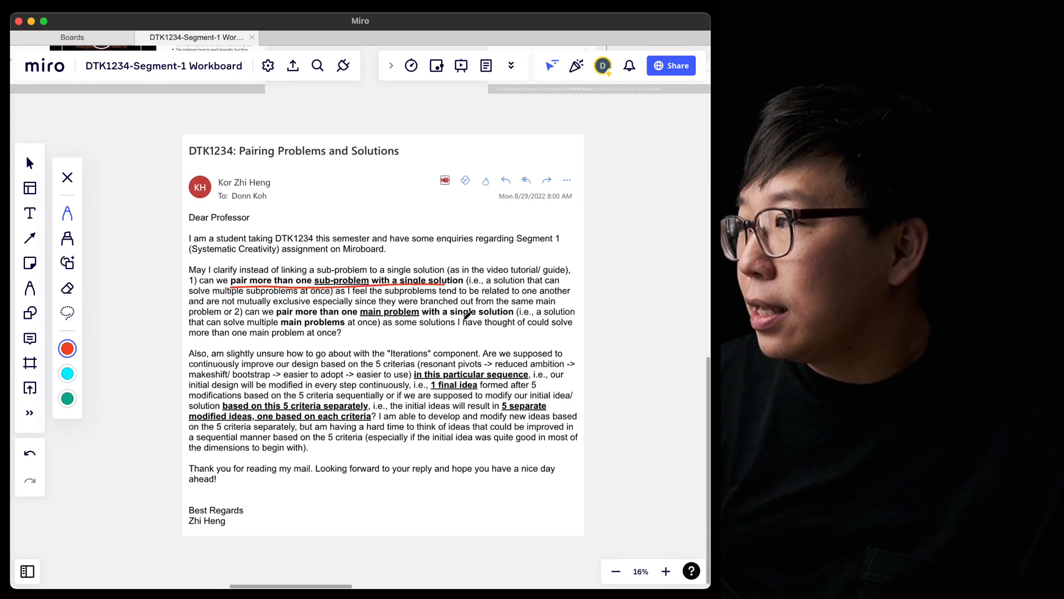
Draw a red pen line under 'solve multiple subproblems at once' in the pasted email.
{"action": "left_click", "coordinate": [666, 571]}
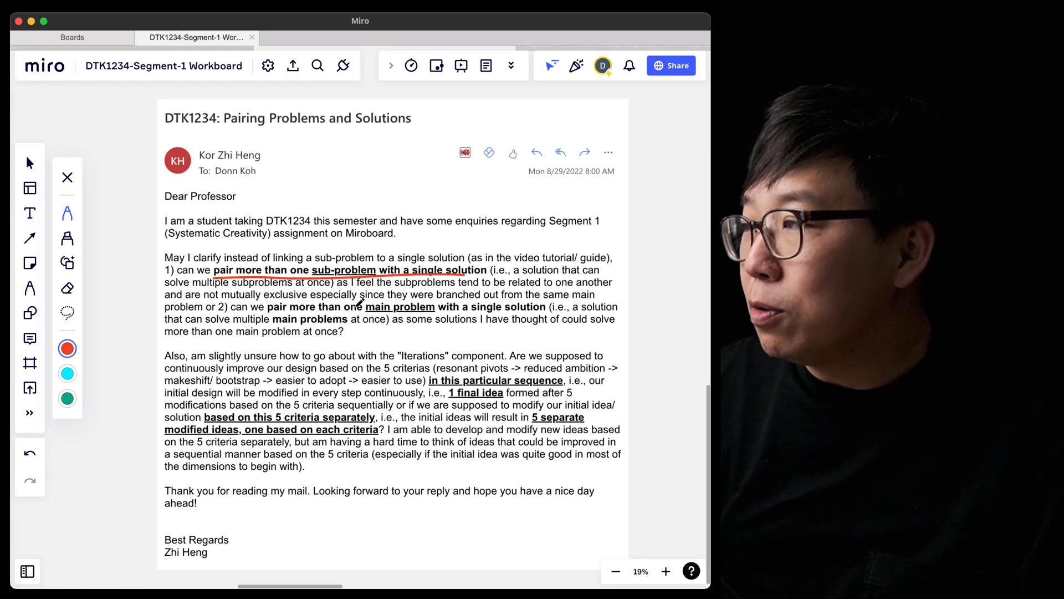
{"action": "left_click", "coordinate": [666, 571]}
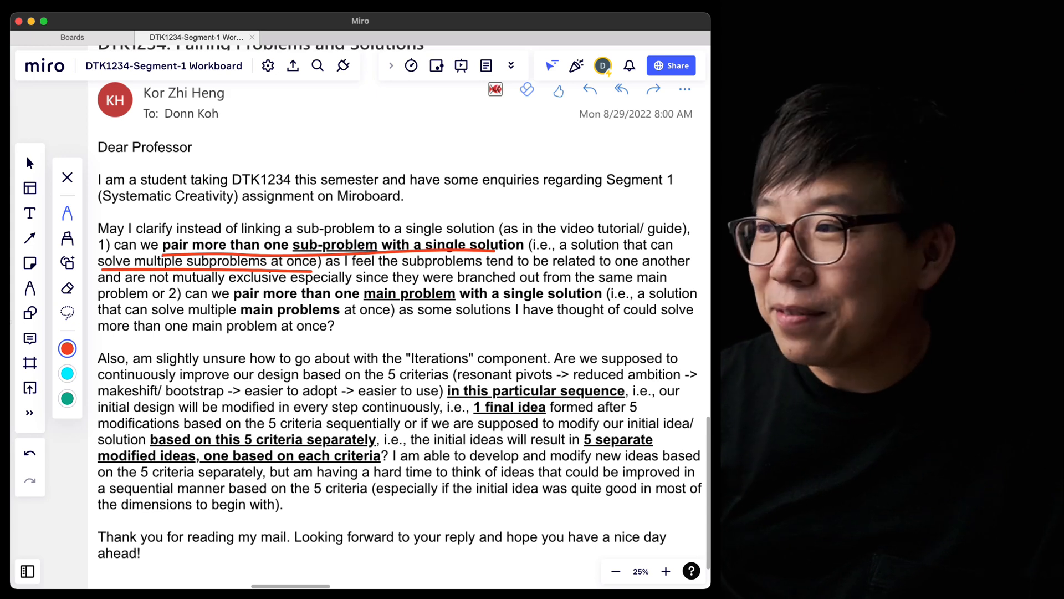
Underline the Iterations component sentence in red and circle 'in this particular sequence'.
{"action": "left_click", "coordinate": [615, 570]}
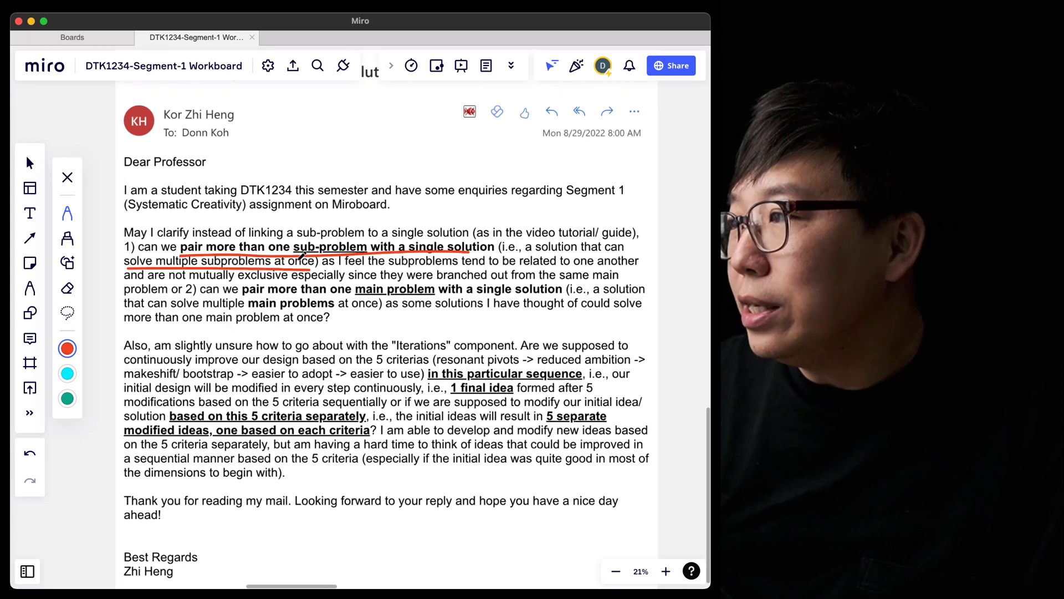
{"action": "left_click", "coordinate": [665, 570]}
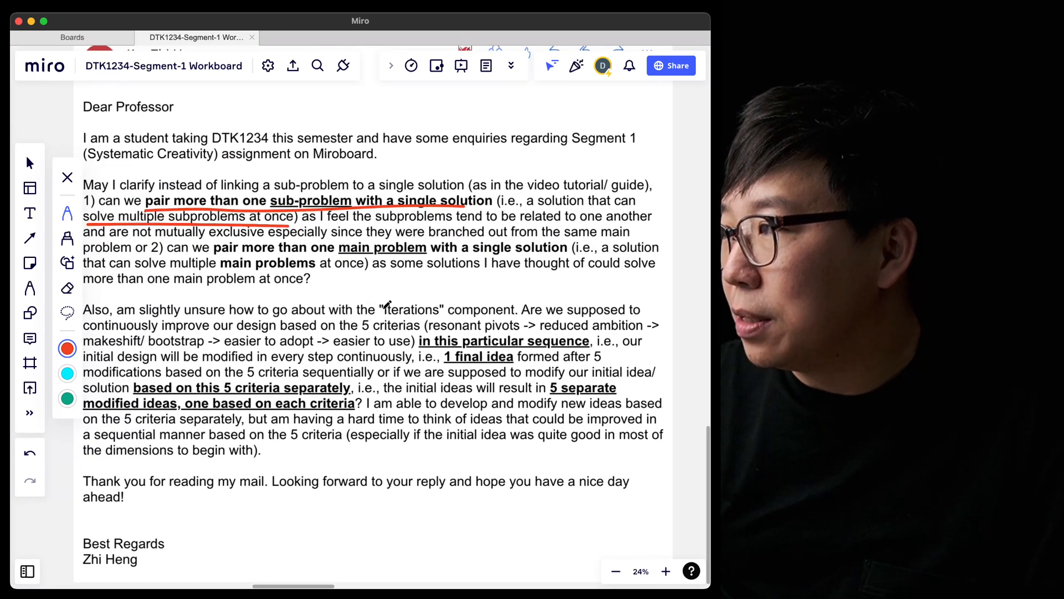
{"action": "left_click", "coordinate": [665, 570]}
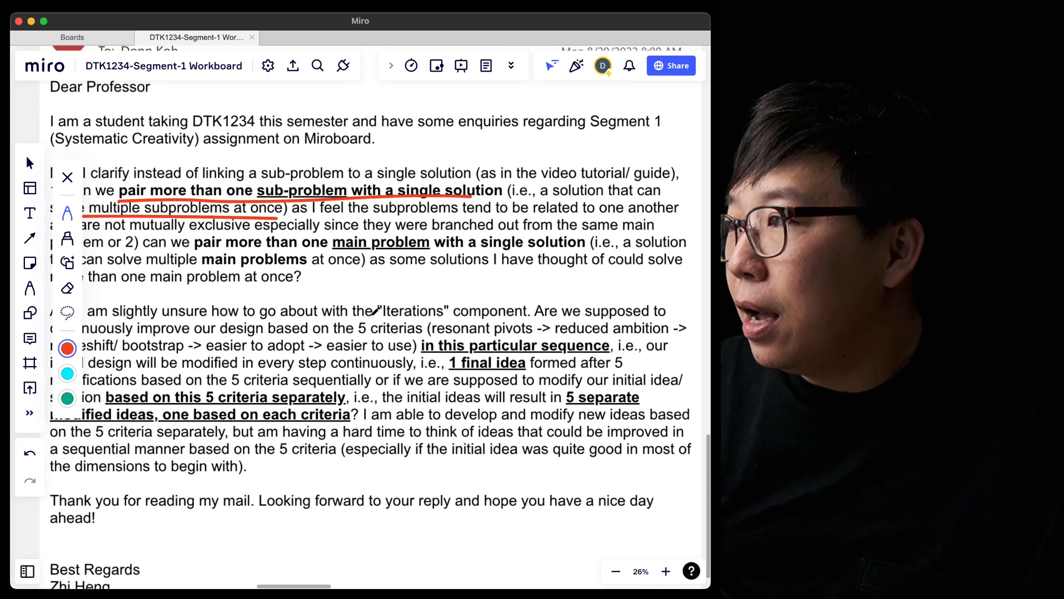
{"action": "left_click", "coordinate": [614, 571]}
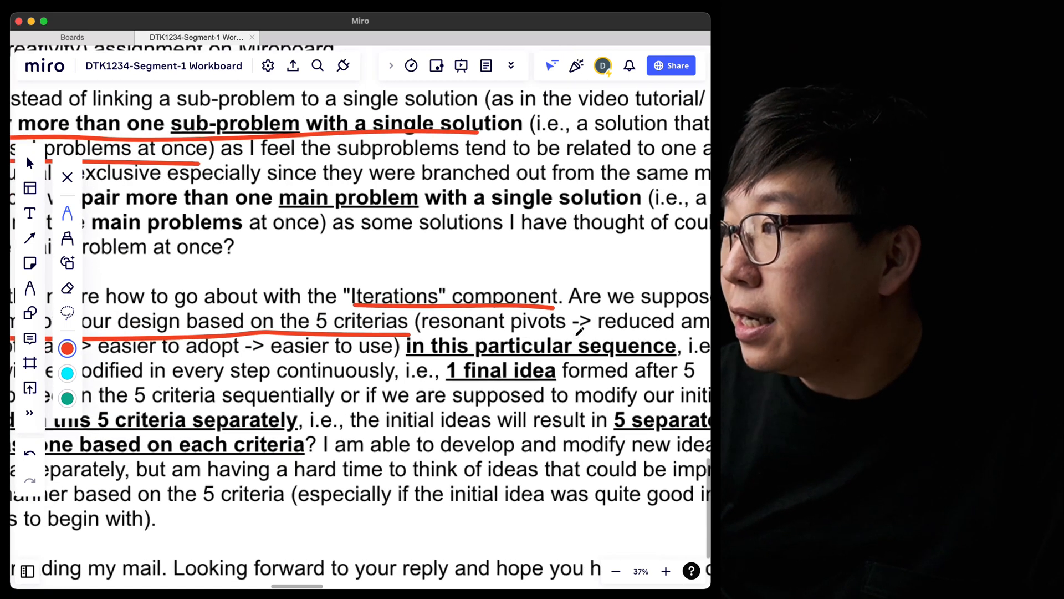
{"action": "left_click", "coordinate": [615, 571]}
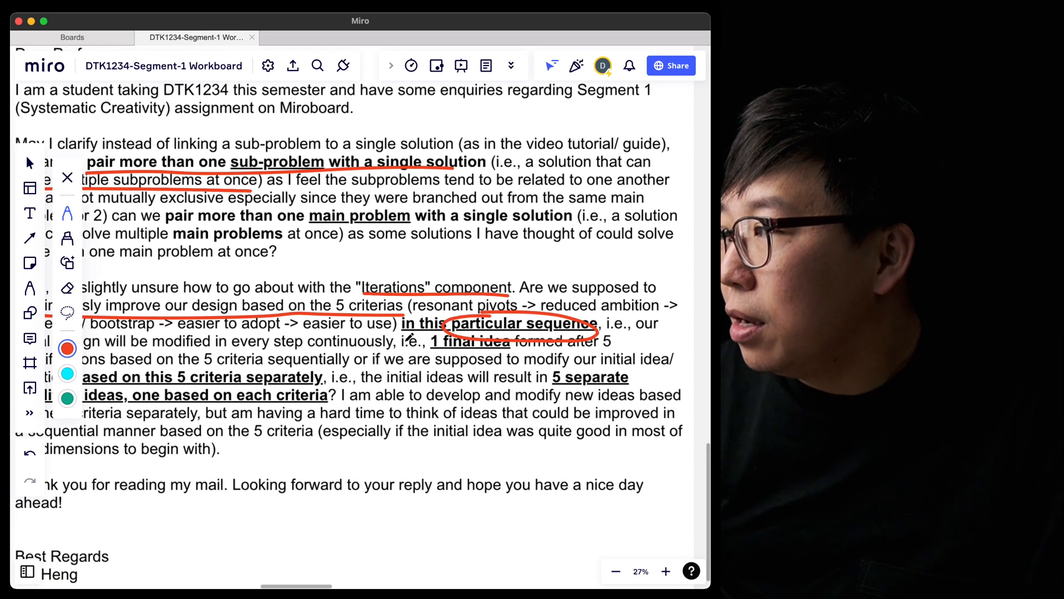
{"action": "left_click", "coordinate": [614, 570]}
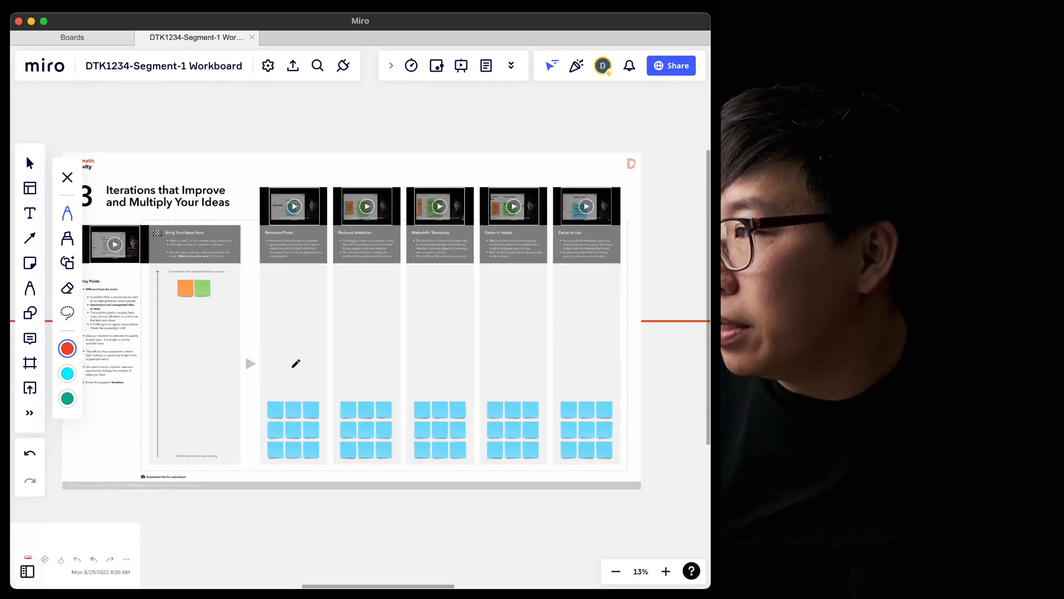
Move to the Iterations frame and scribble a red circle in the Bring Your Ideas Here column.
{"action": "left_click", "coordinate": [665, 571]}
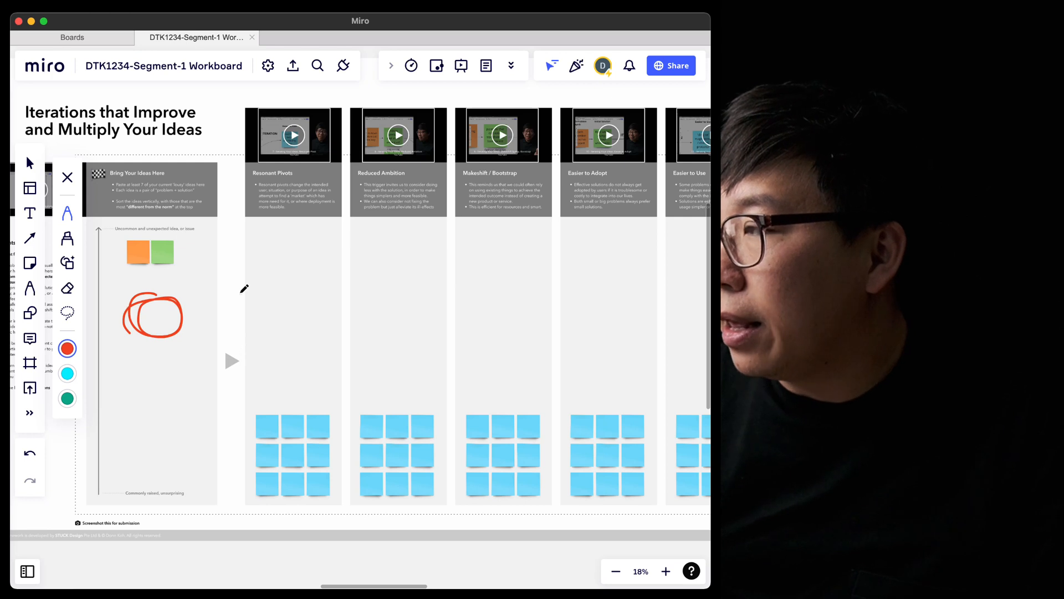
{"action": "left_click", "coordinate": [666, 571]}
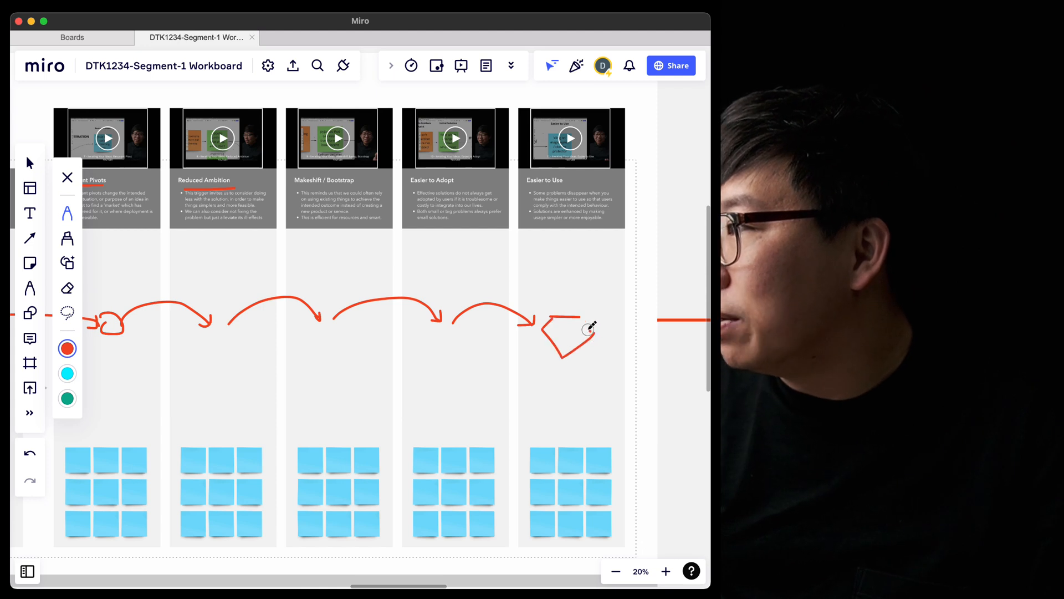
Draw red curved arrows chaining each iteration factor column to the next, ending at Easier to Use.
{"action": "scroll", "scroll_direction": "down", "scroll_amount": 3}
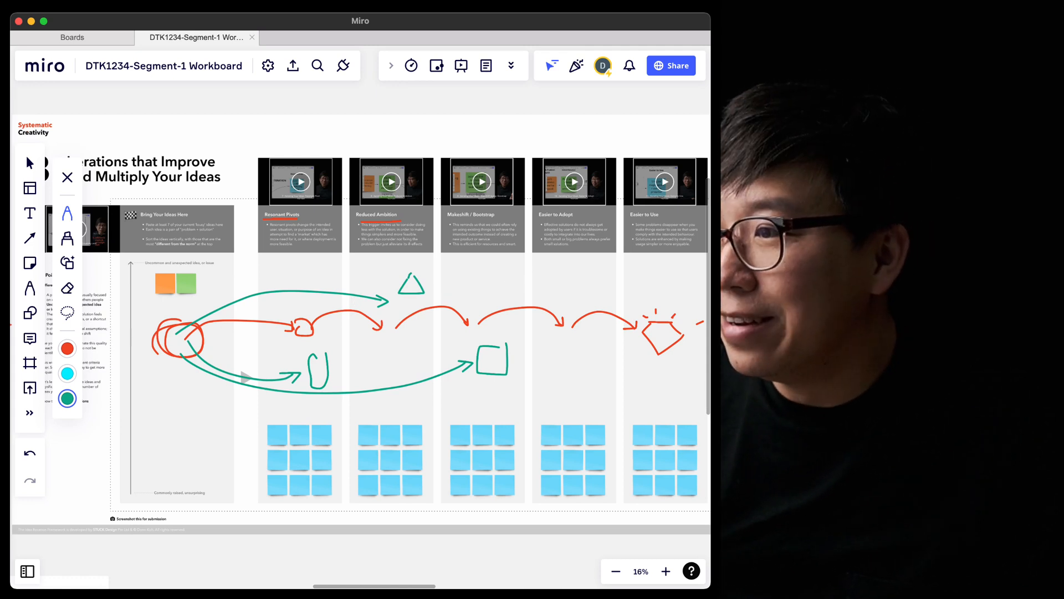
{"action": "mouse_move", "coordinate": [29, 363]}
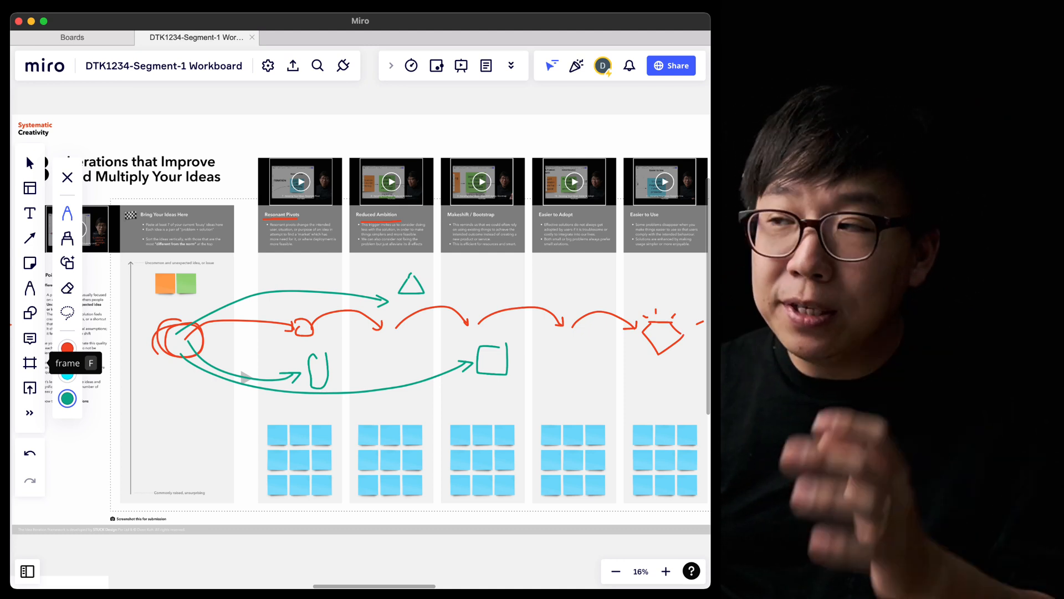
{"action": "mouse_move", "coordinate": [67, 312]}
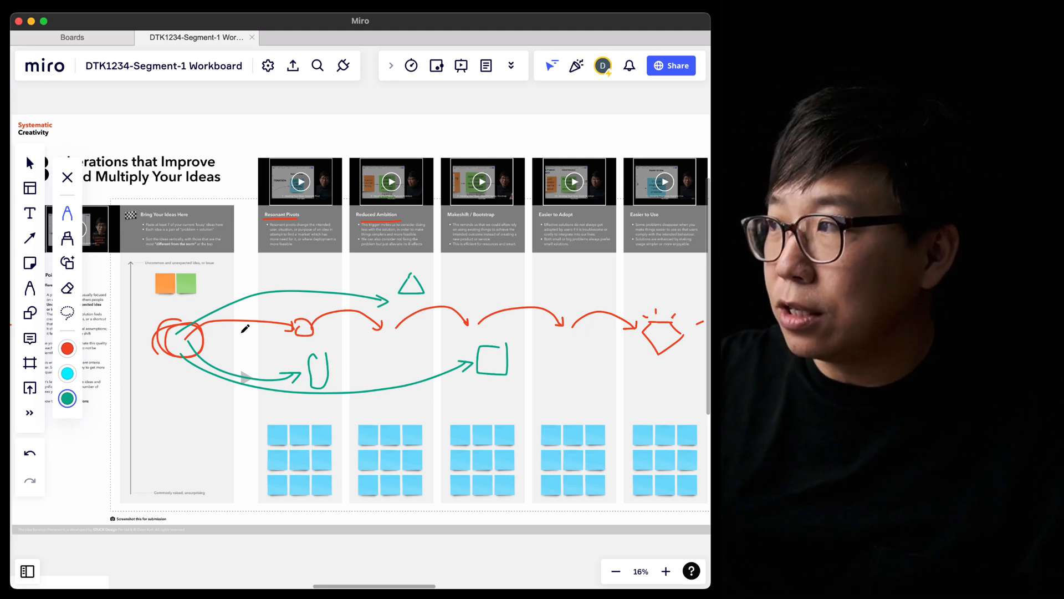
{"action": "scroll", "scroll_direction": "up", "scroll_amount": 3}
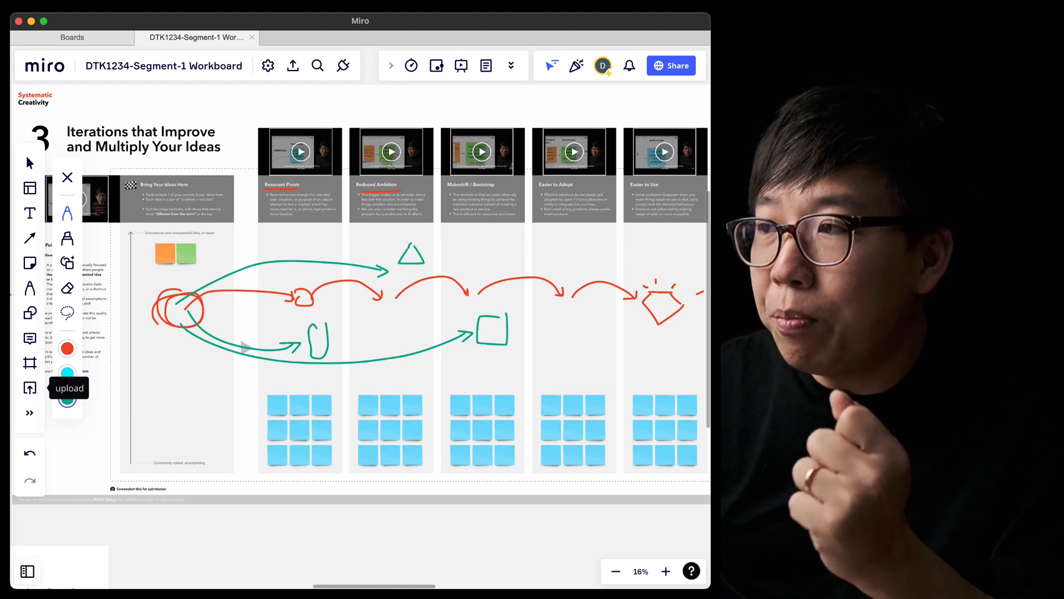
{"action": "mouse_move", "coordinate": [75, 363]}
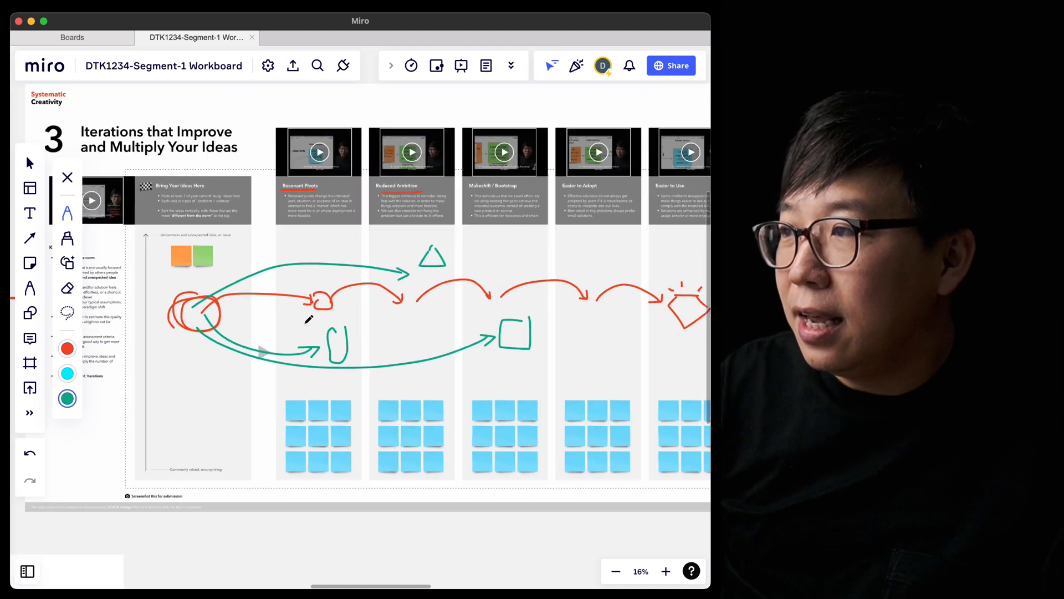
{"action": "scroll", "scroll_direction": "down", "scroll_amount": 3}
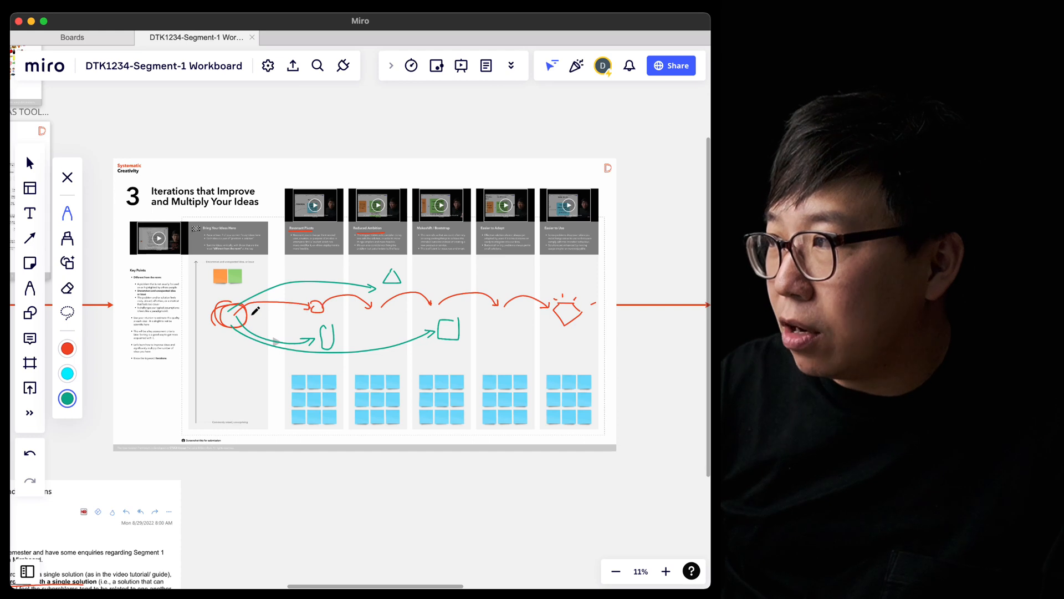
{"action": "left_click", "coordinate": [666, 571]}
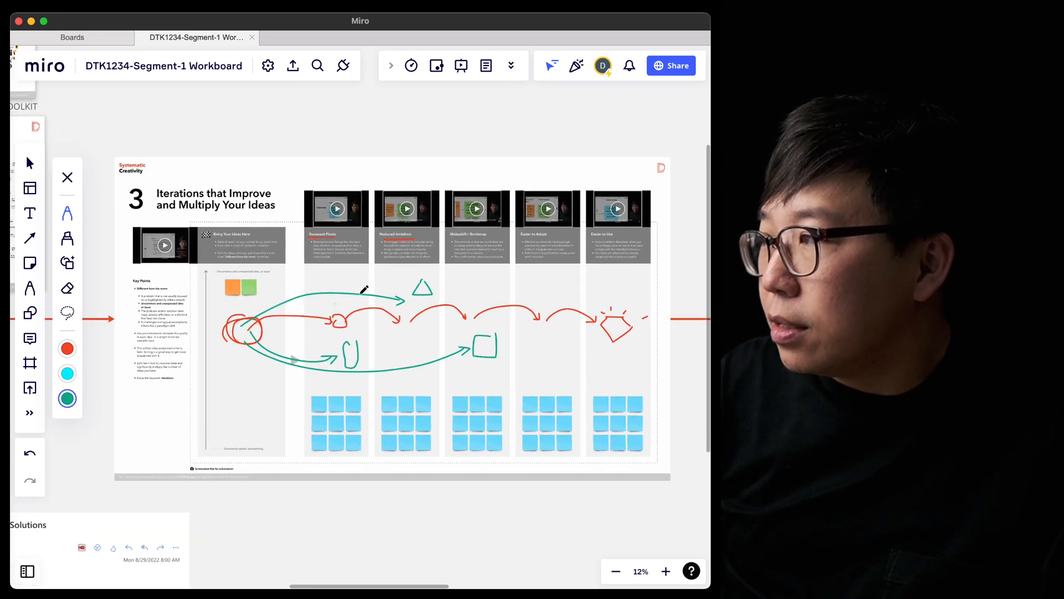
{"action": "mouse_move", "coordinate": [30, 362]}
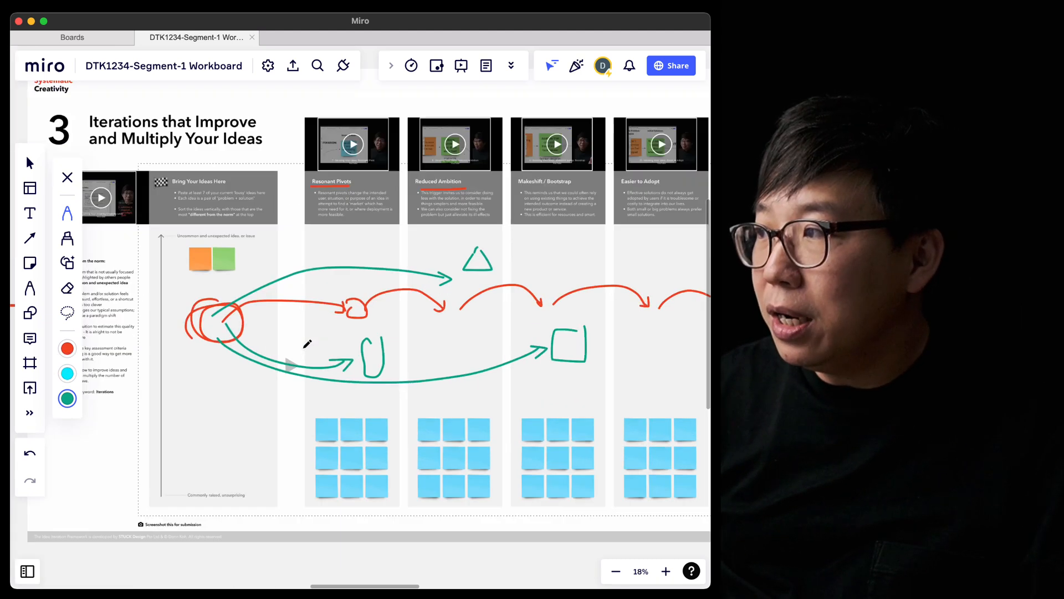
Draw a cyan hatched oval at lower left with cyan arrows into Resonant Pivots, Reduced Ambition and Makeshift.
{"action": "left_click", "coordinate": [665, 570]}
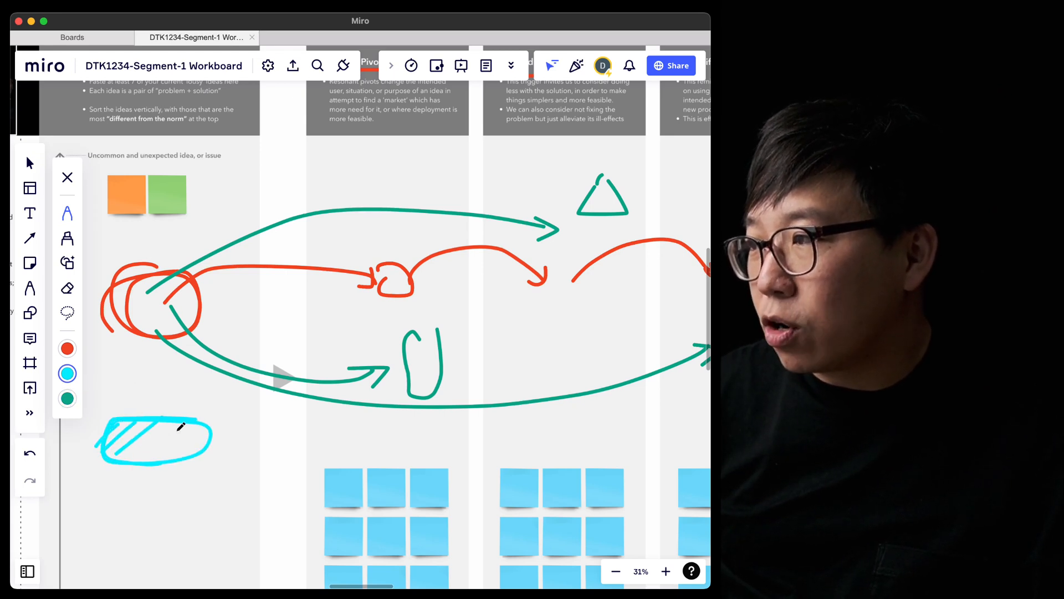
{"action": "left_click", "coordinate": [615, 570]}
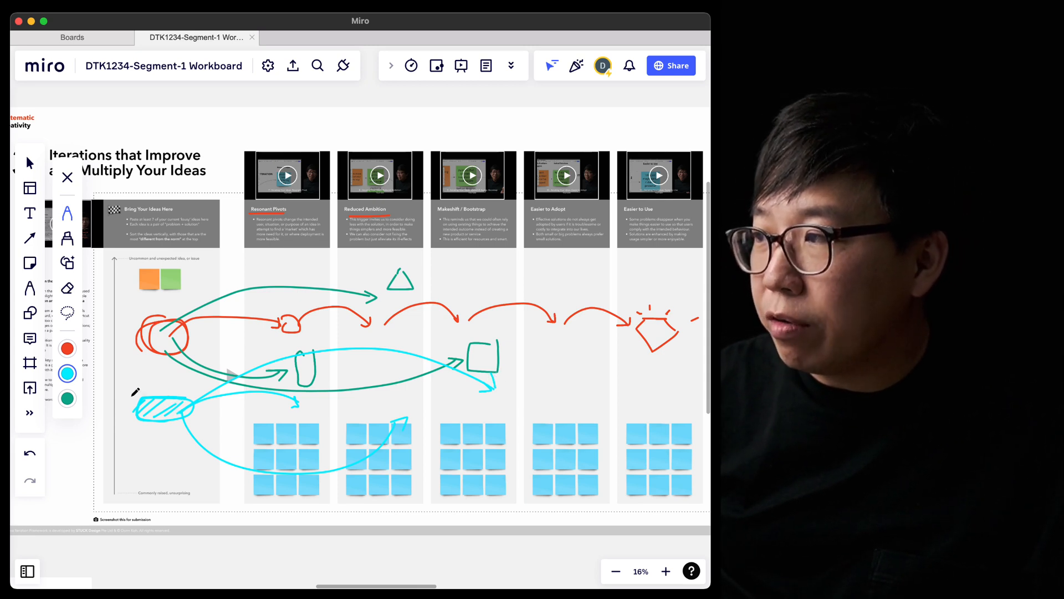
{"action": "mouse_move", "coordinate": [67, 373]}
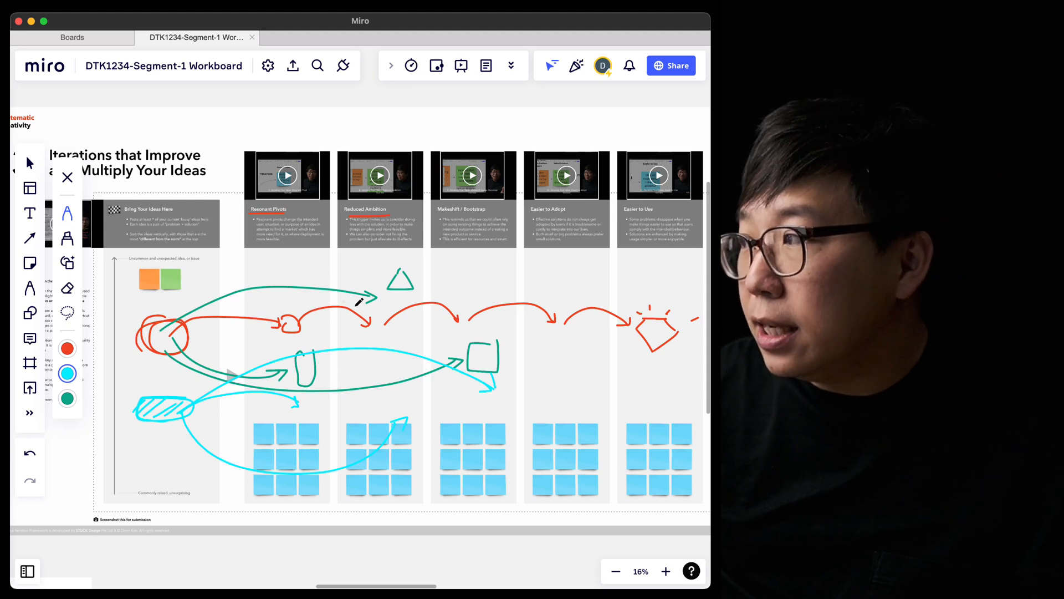
{"action": "mouse_move", "coordinate": [30, 338]}
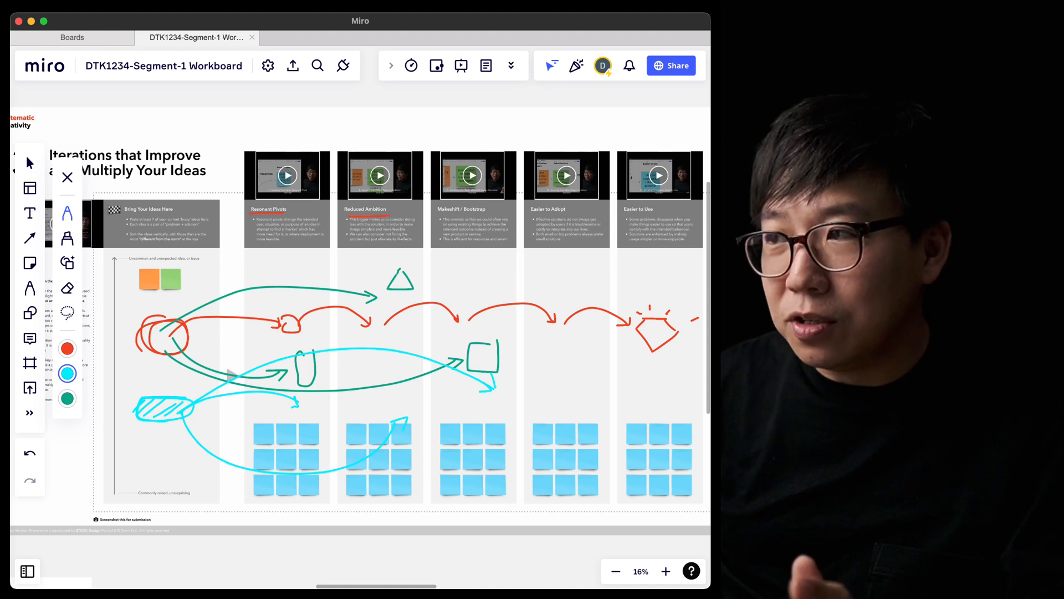
{"action": "mouse_move", "coordinate": [175, 323]}
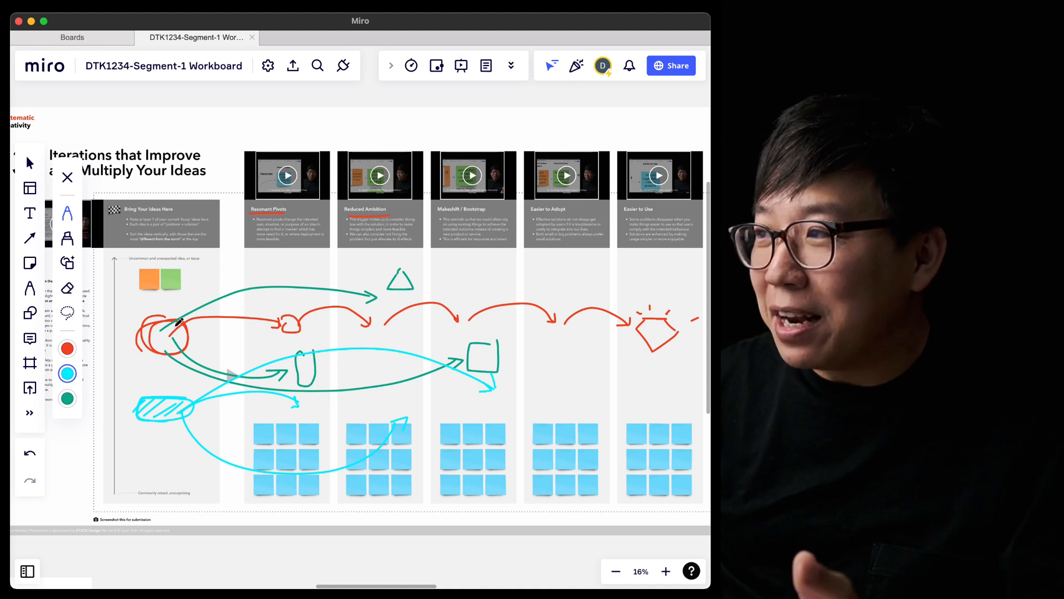